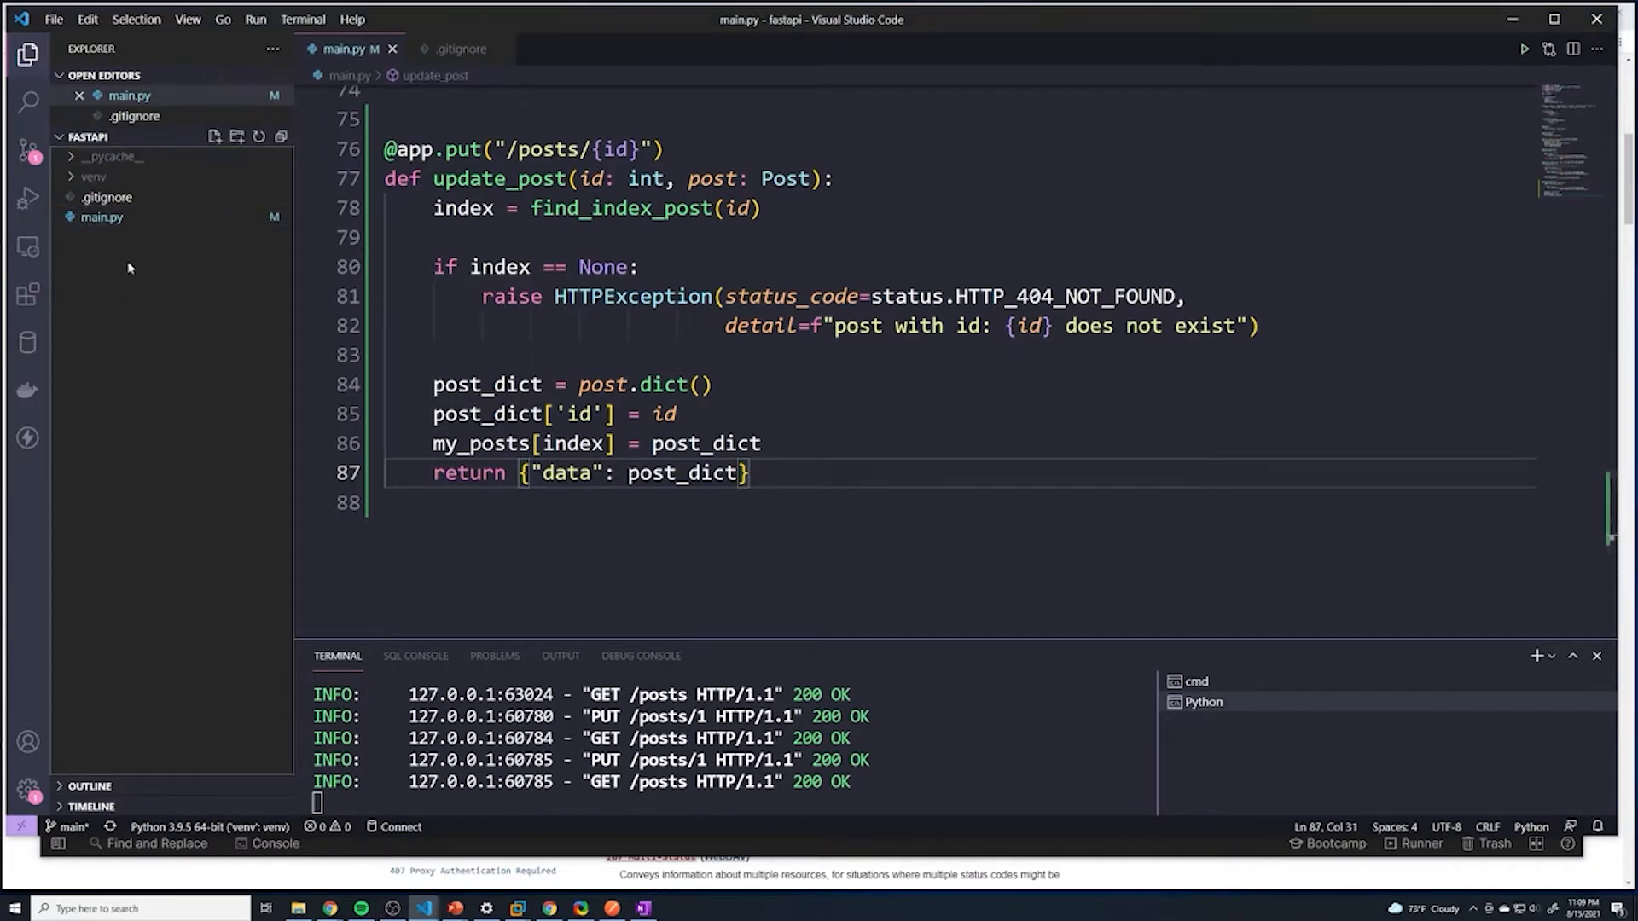
pyautogui.moveTo(162, 289)
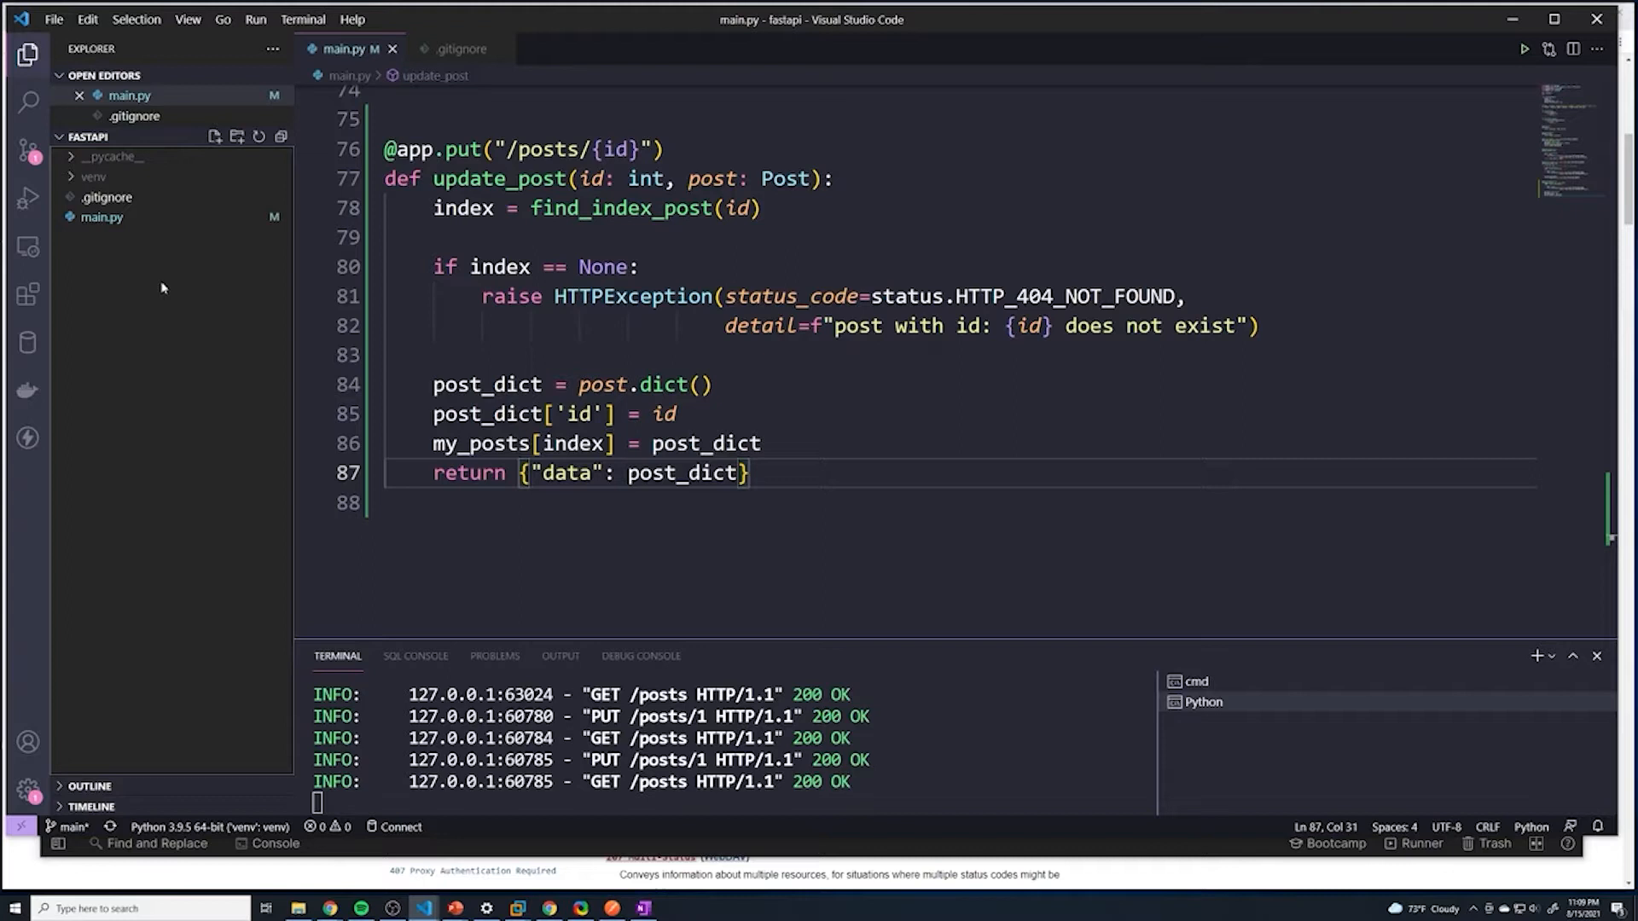
pyautogui.moveTo(108, 256)
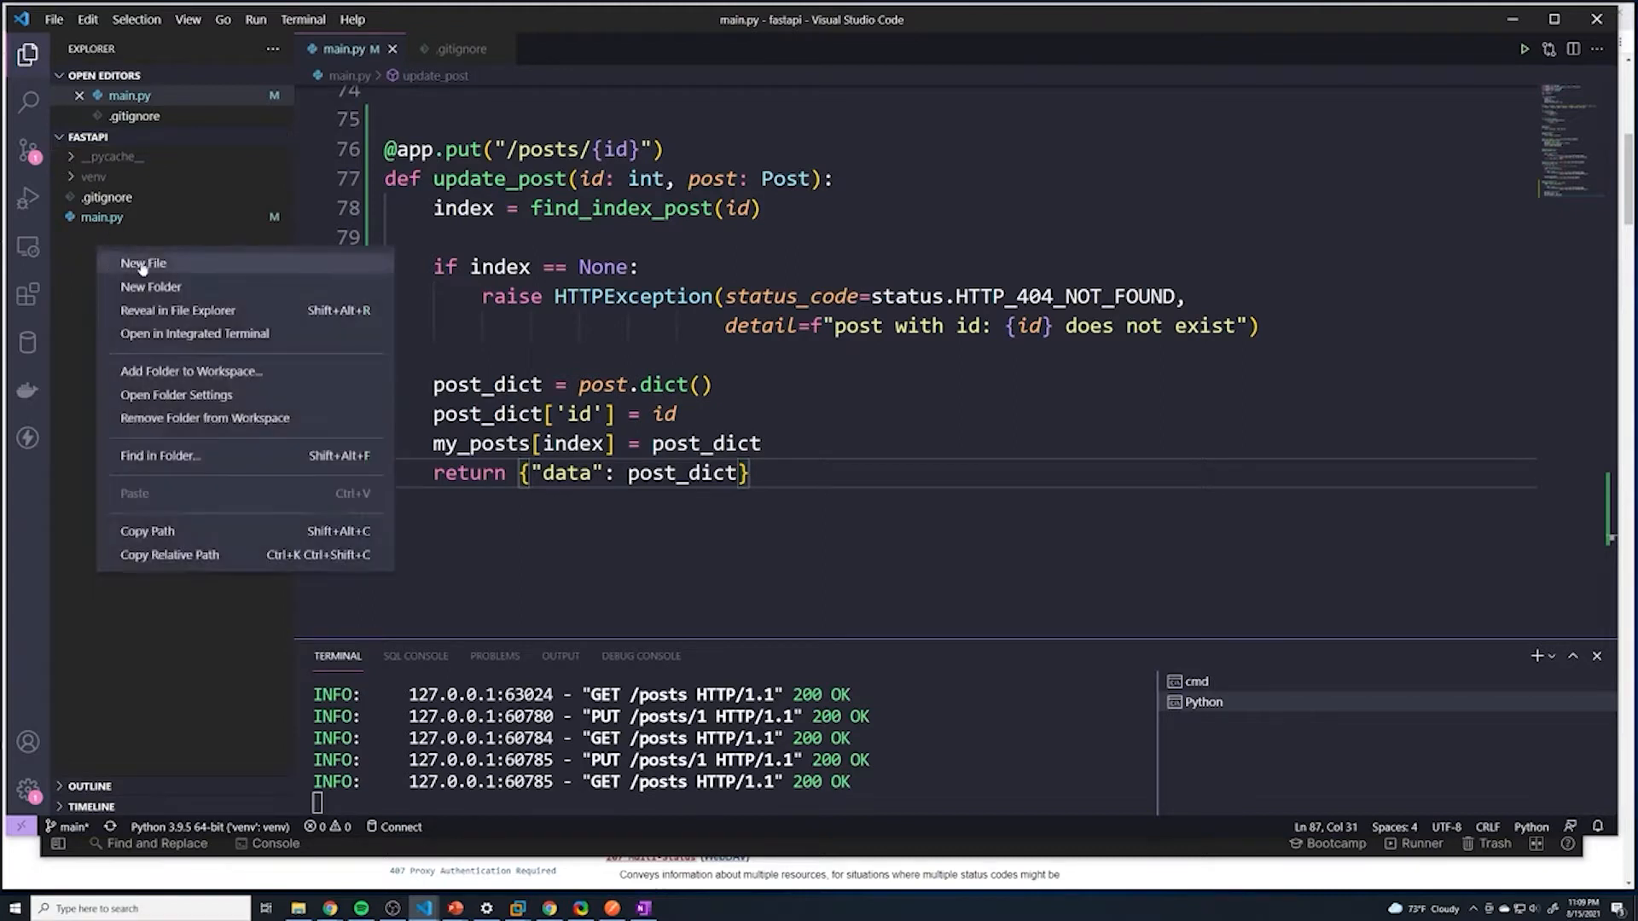
# Step: Create a new folder named app in the fastapi project
pyautogui.click(143, 262)
pyautogui.write('app')
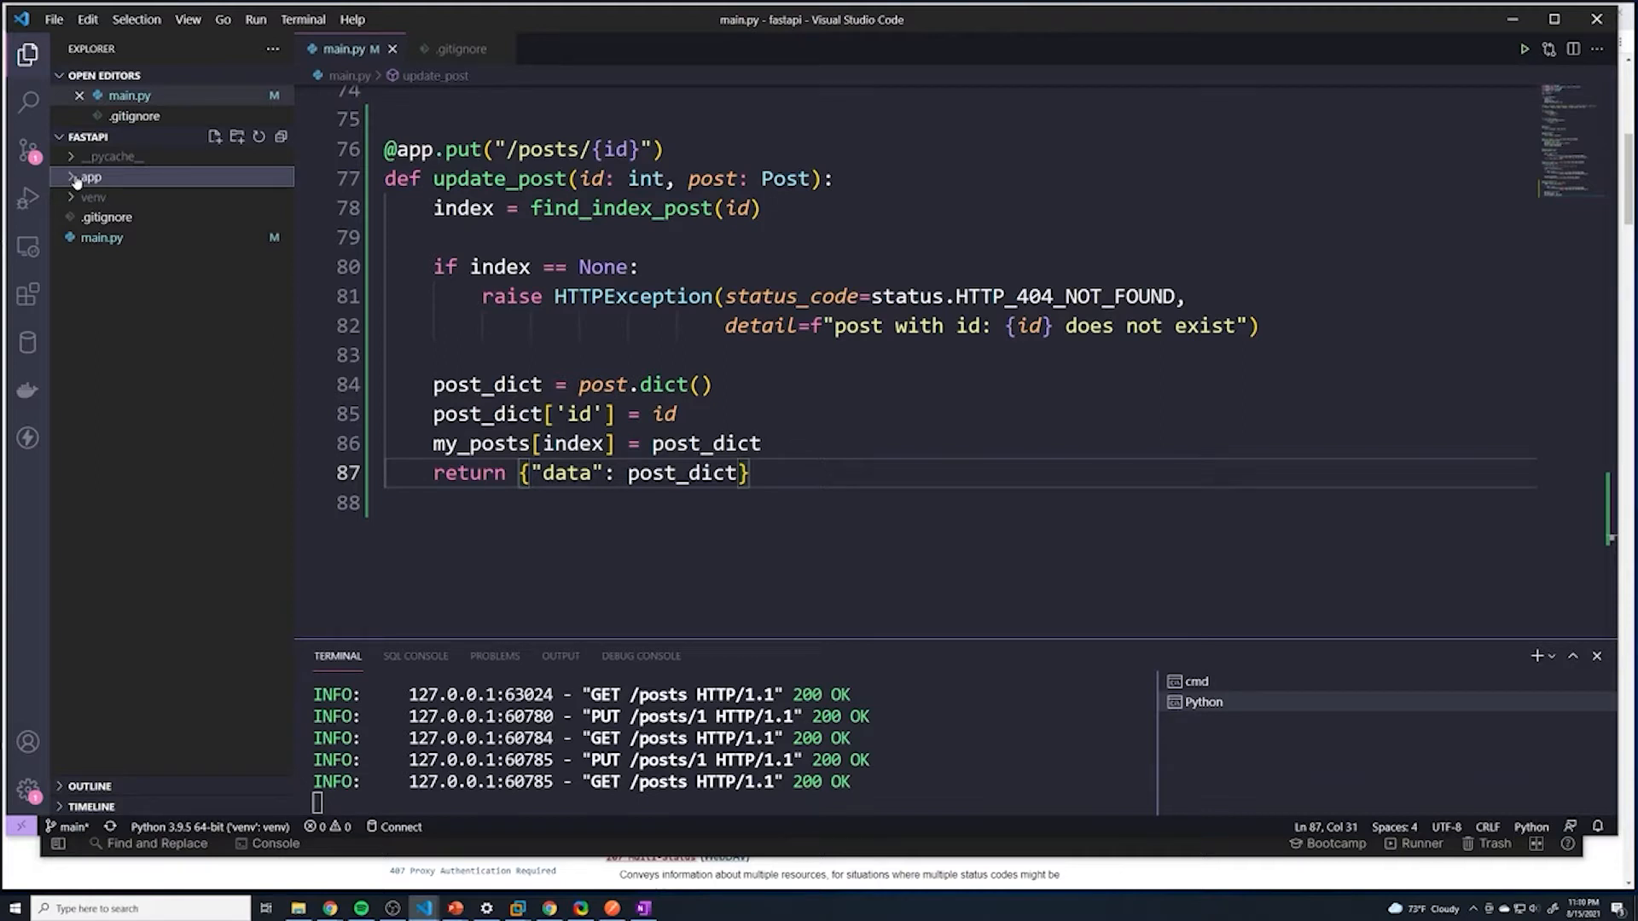
# Step: Add an empty __init__.py file inside the app folder
pyautogui.click(71, 177)
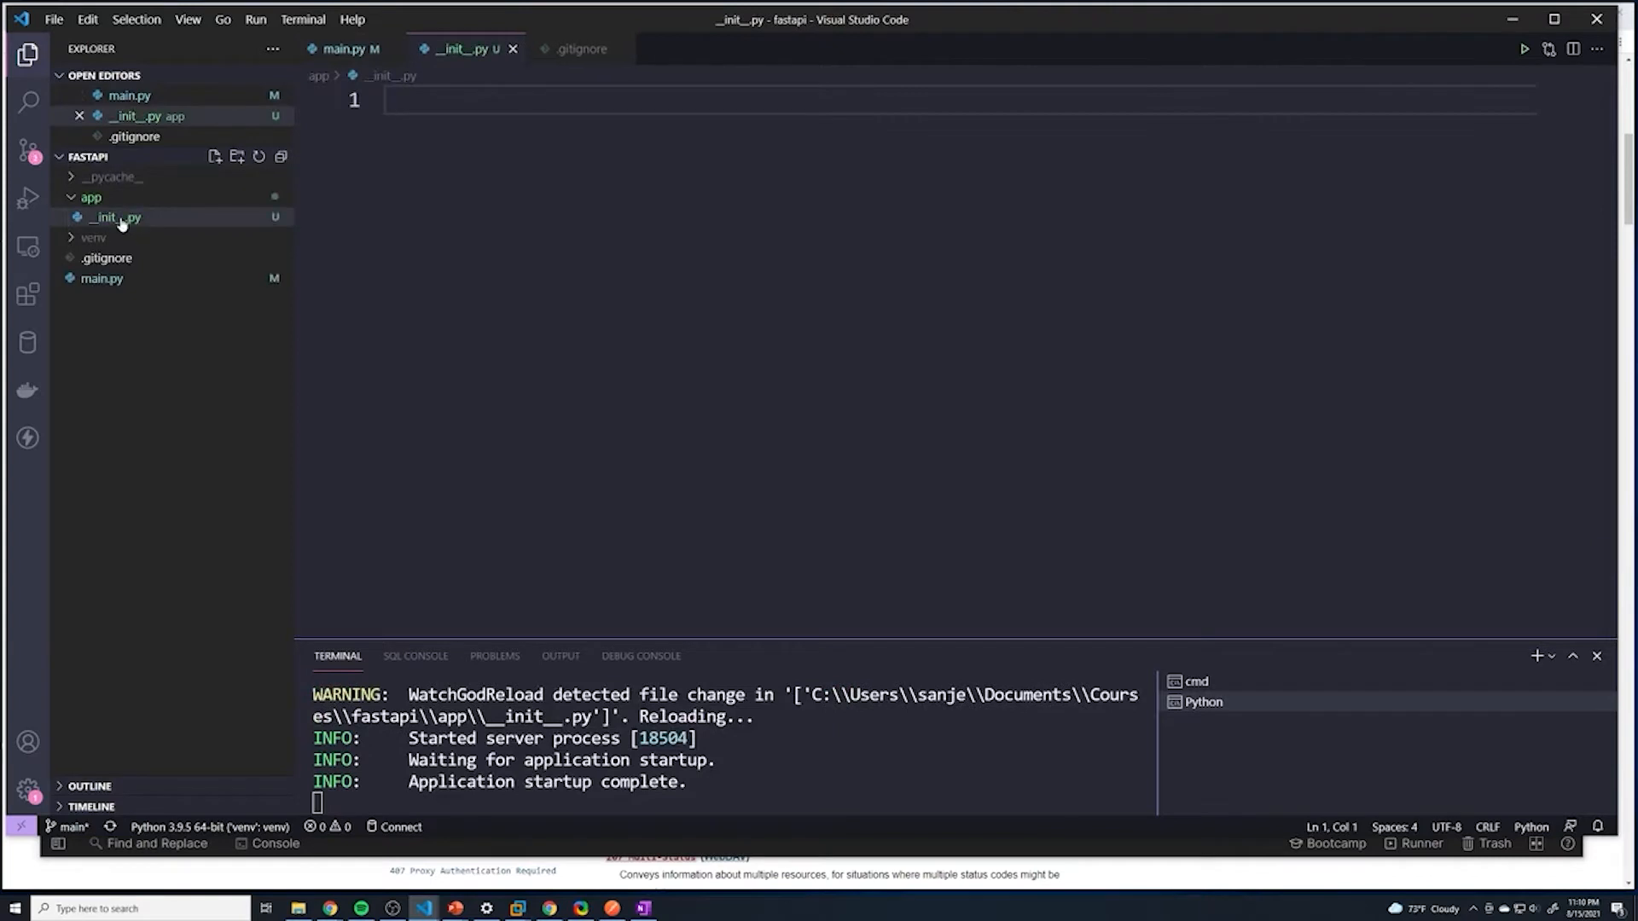
pyautogui.moveTo(111, 216)
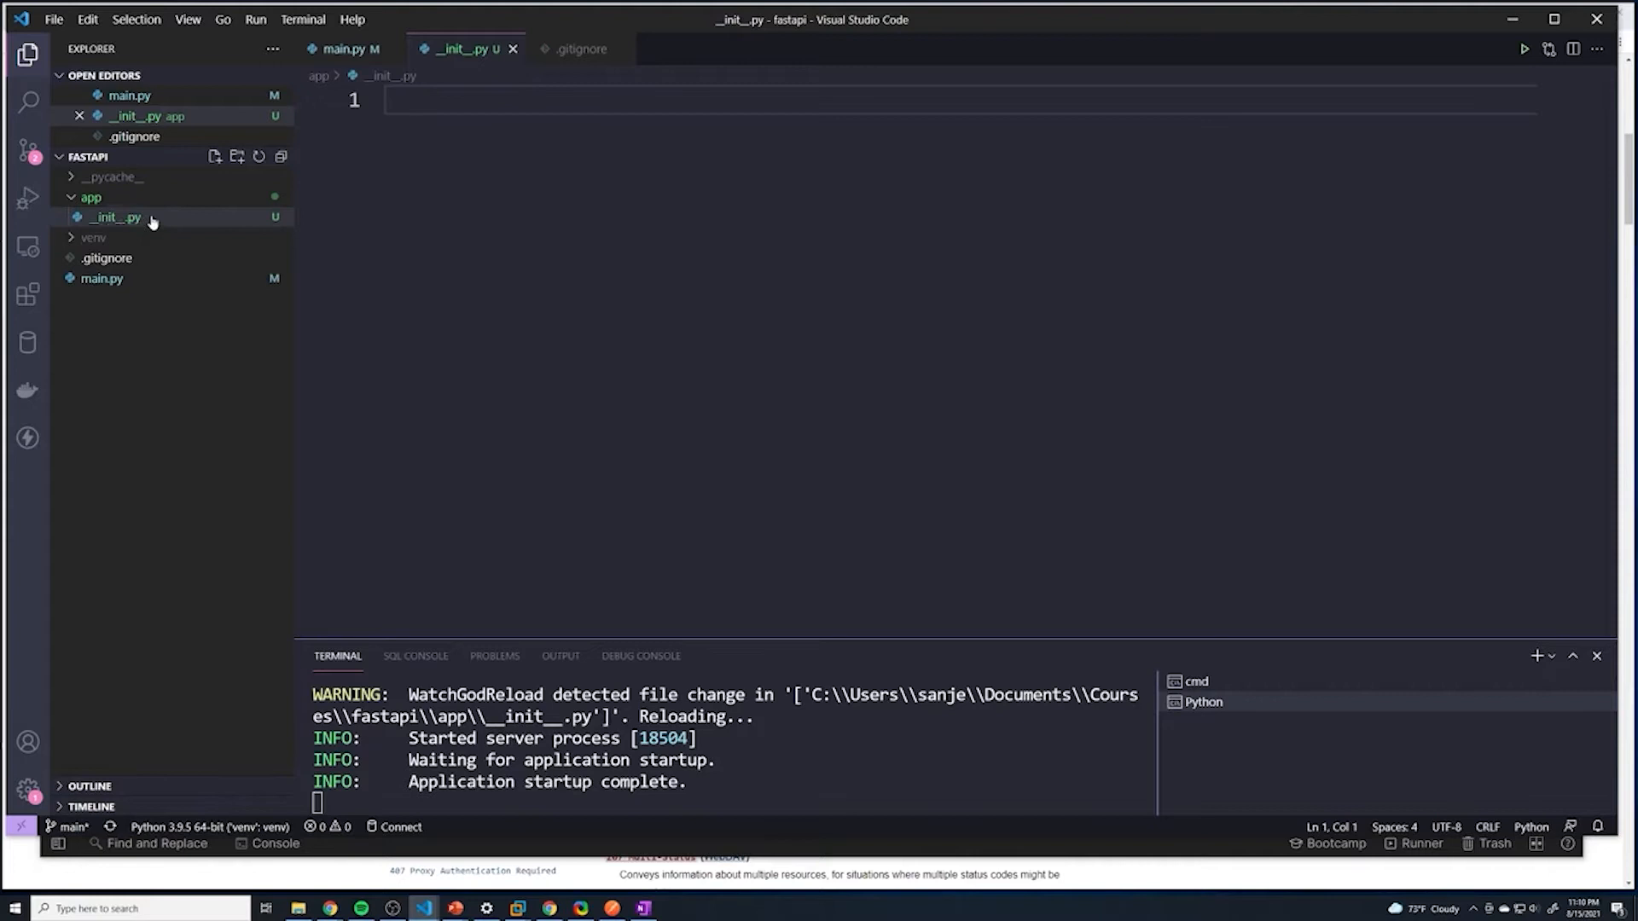
pyautogui.moveTo(118, 218)
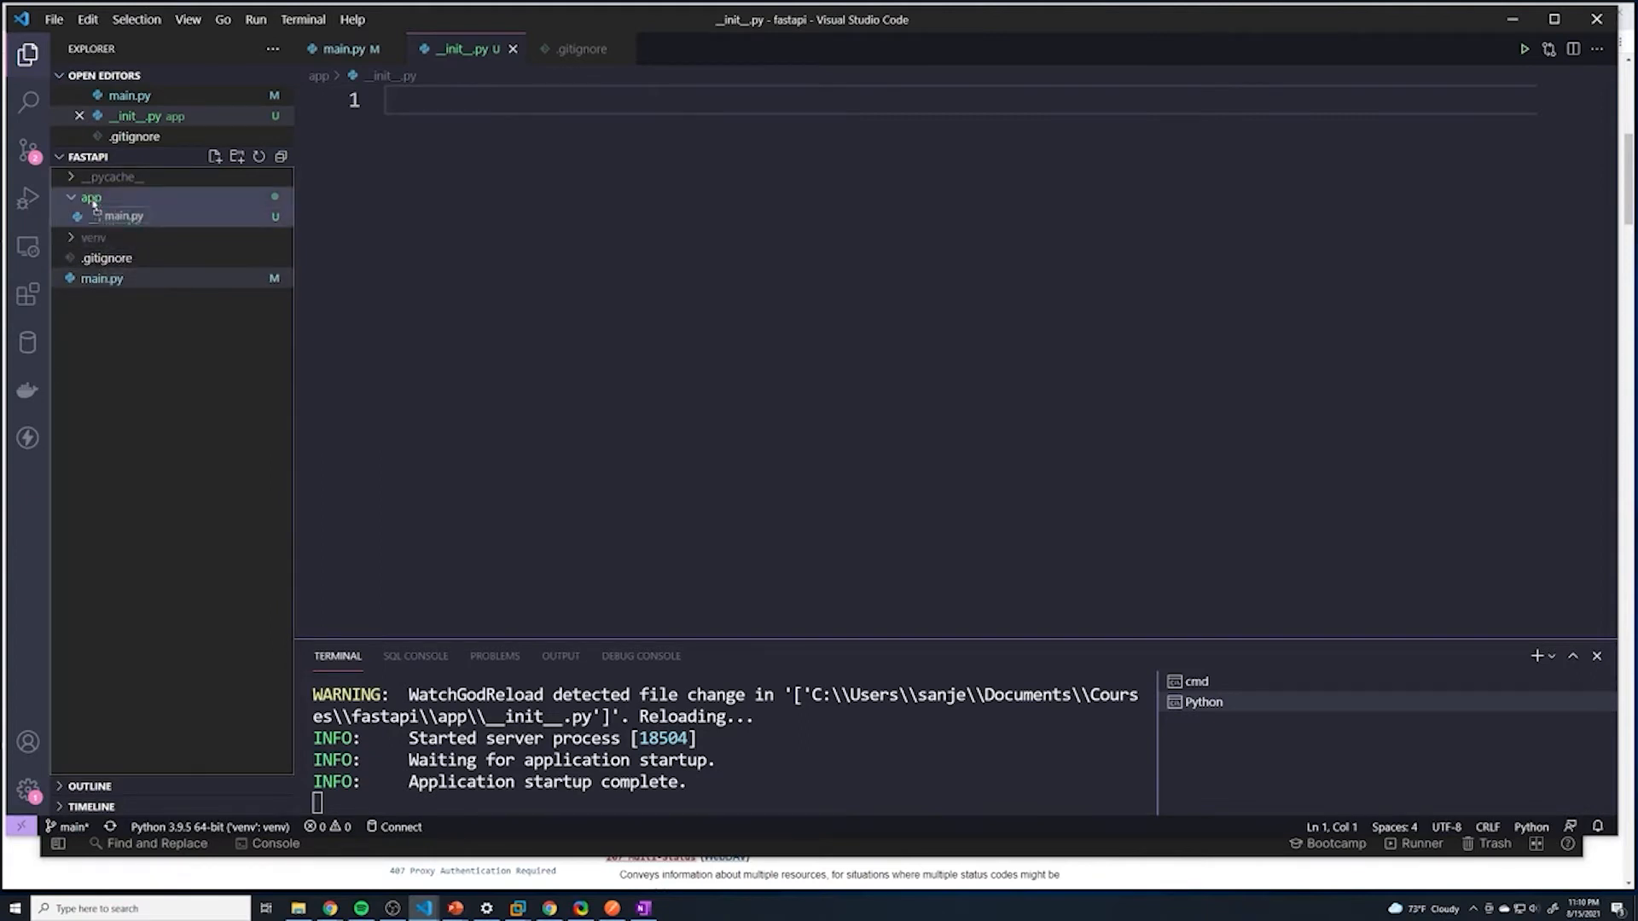
# Step: Move main.py into the app folder and confirm the move
pyautogui.moveTo(102, 278); pyautogui.dragTo(89, 196)
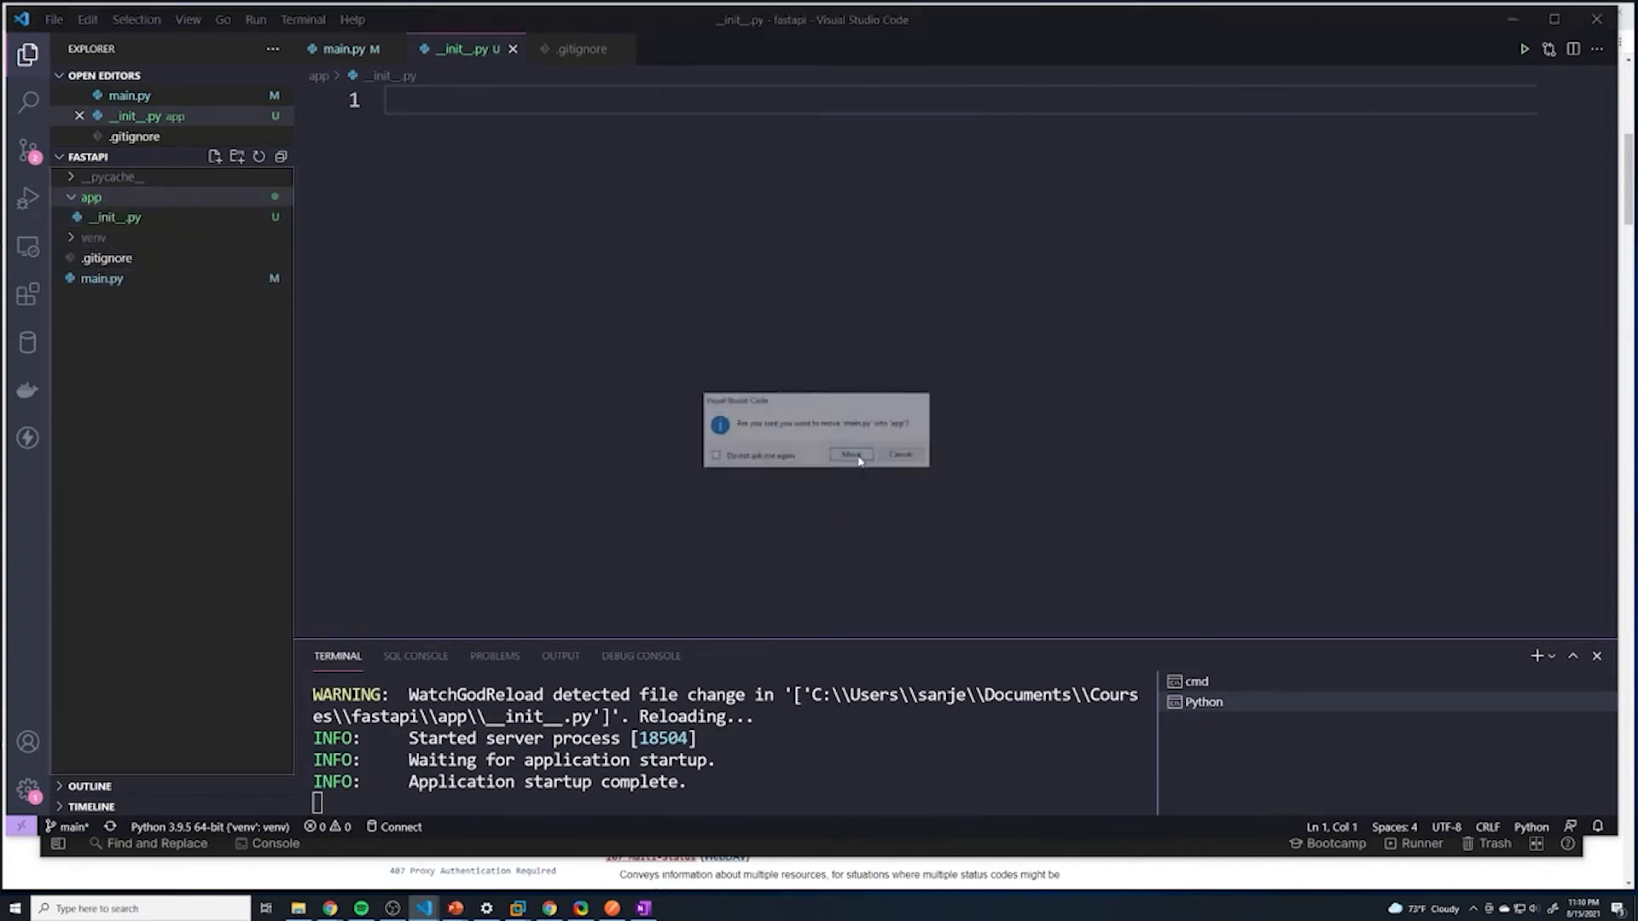
pyautogui.click(851, 456)
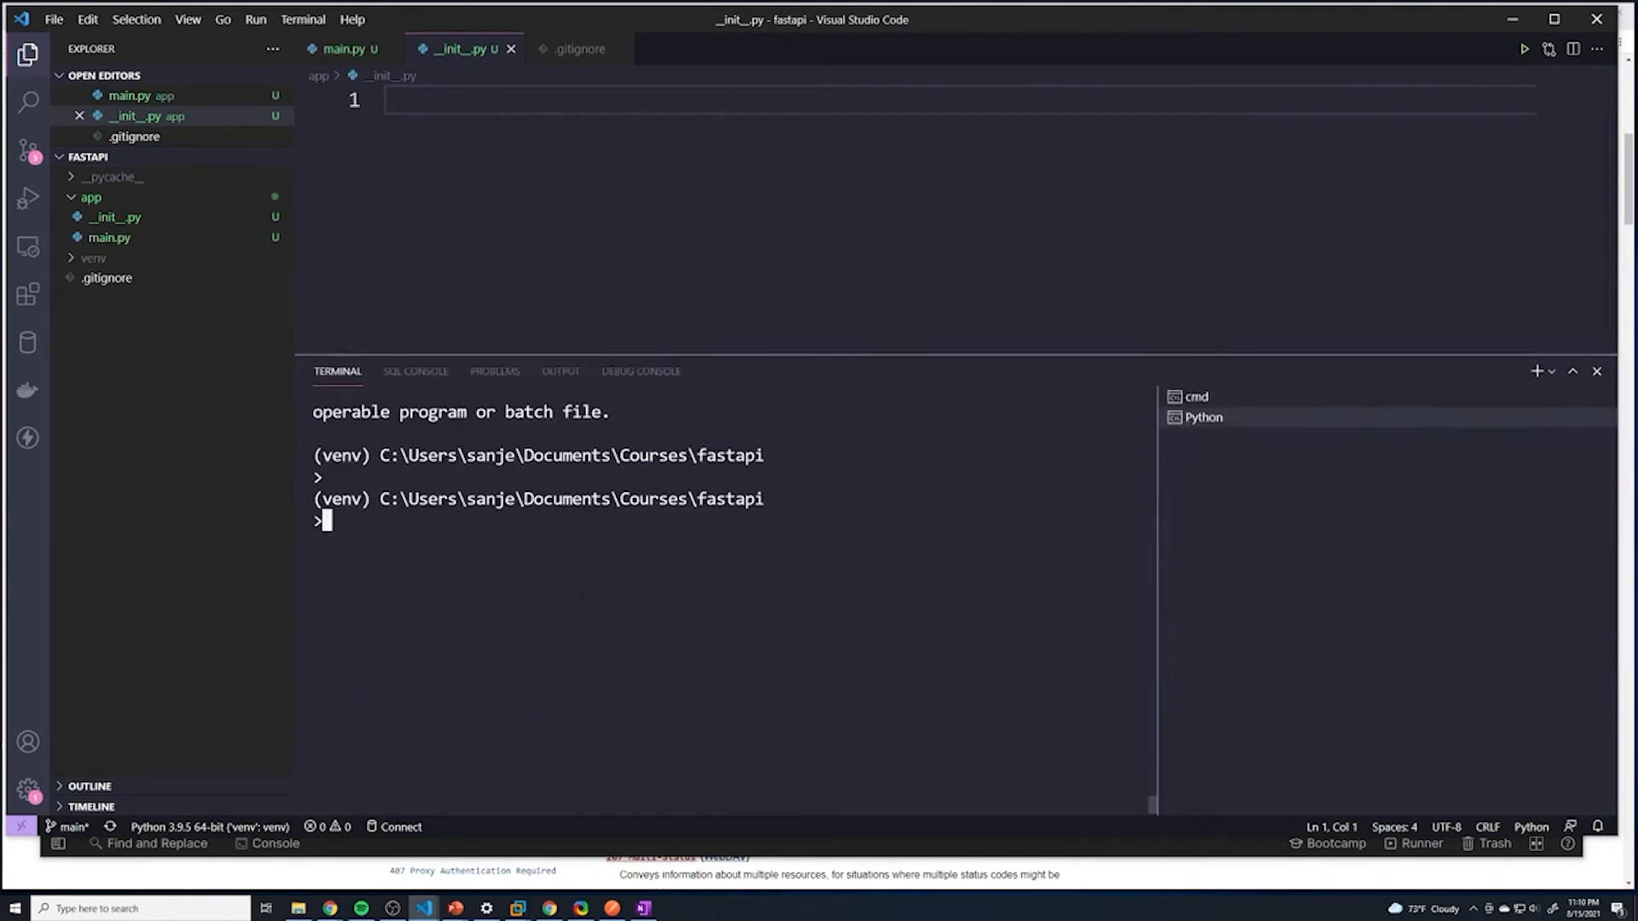
# Step: Enter 'uvicorn main:app --reload' unrun and inspect the app instance in app/main.py
pyautogui.write('uvicorn main:app --reload')
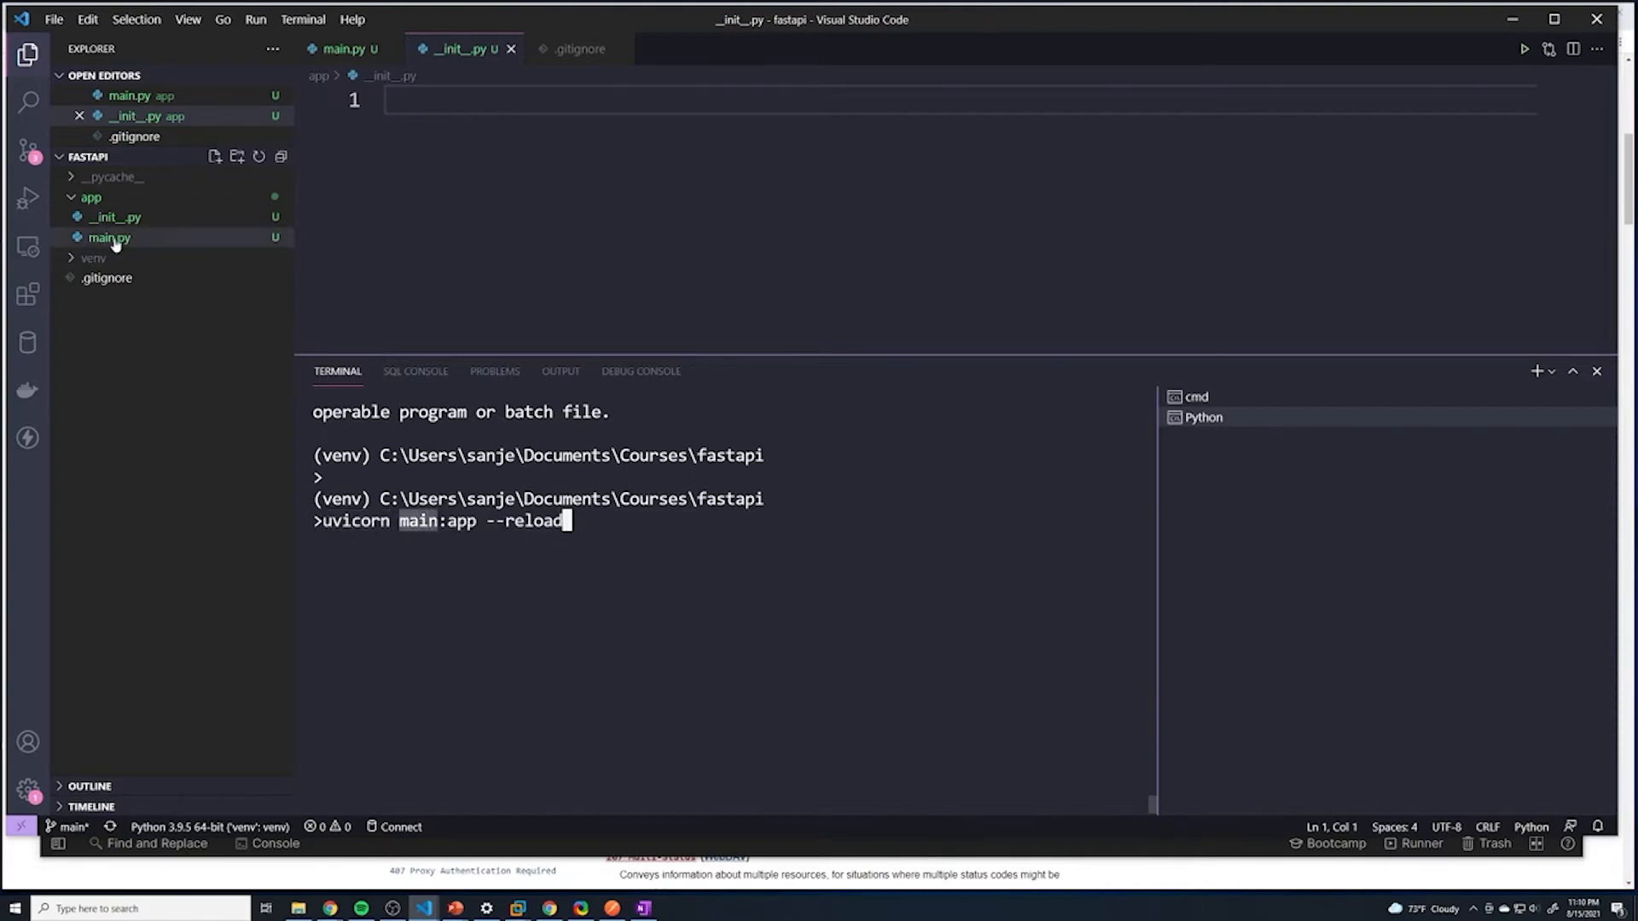
pyautogui.click(108, 237)
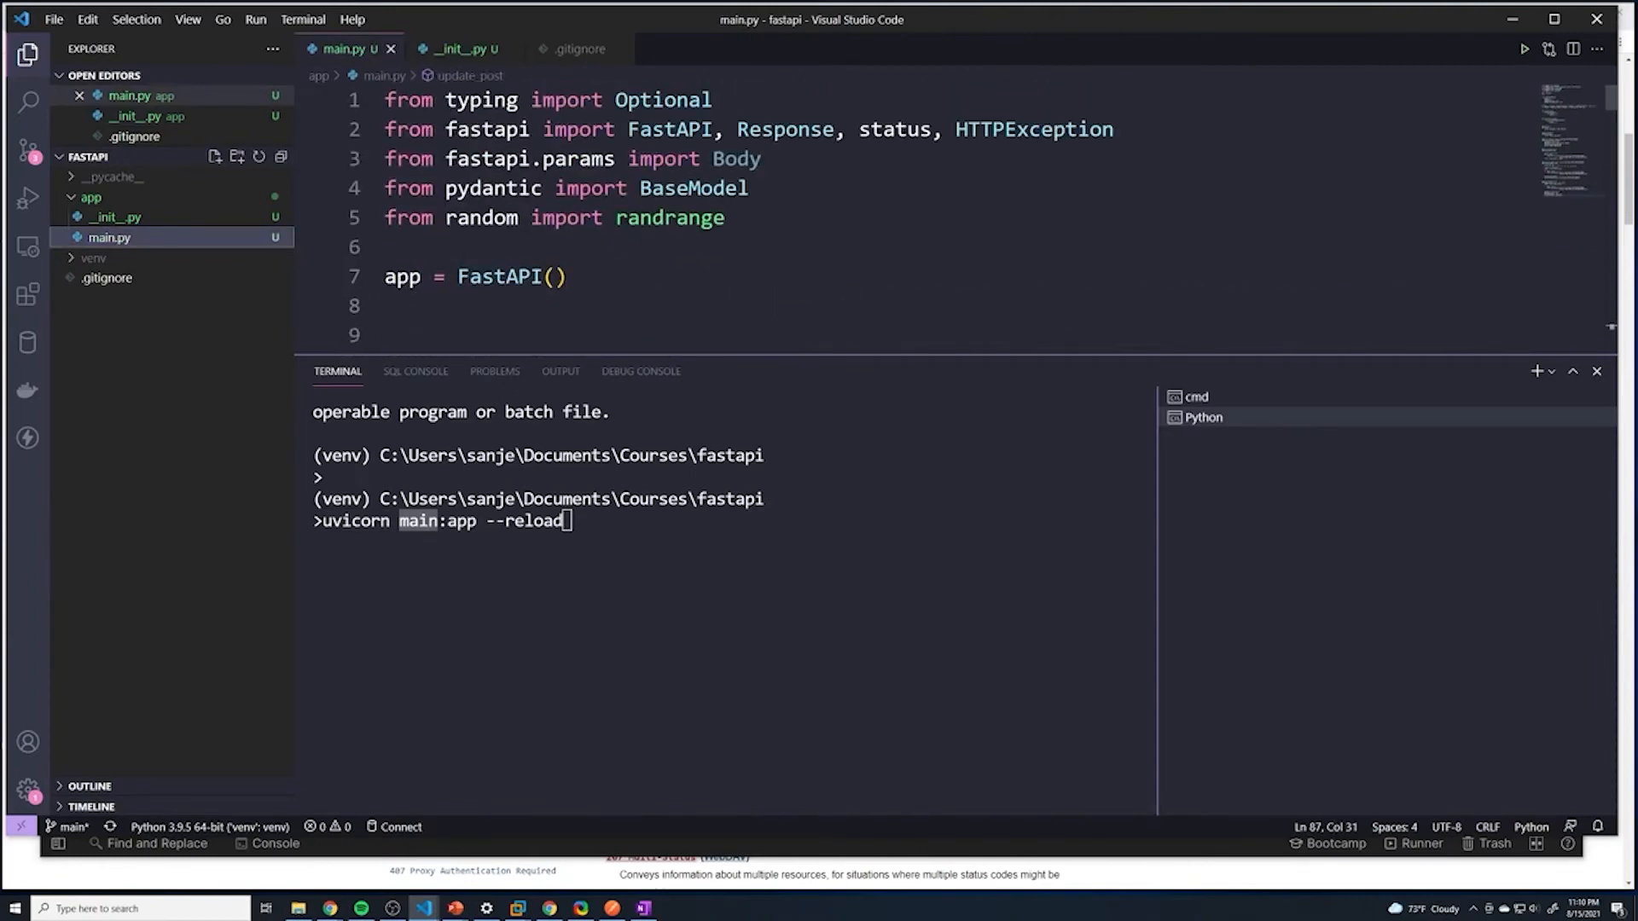
pyautogui.doubleClick(401, 277)
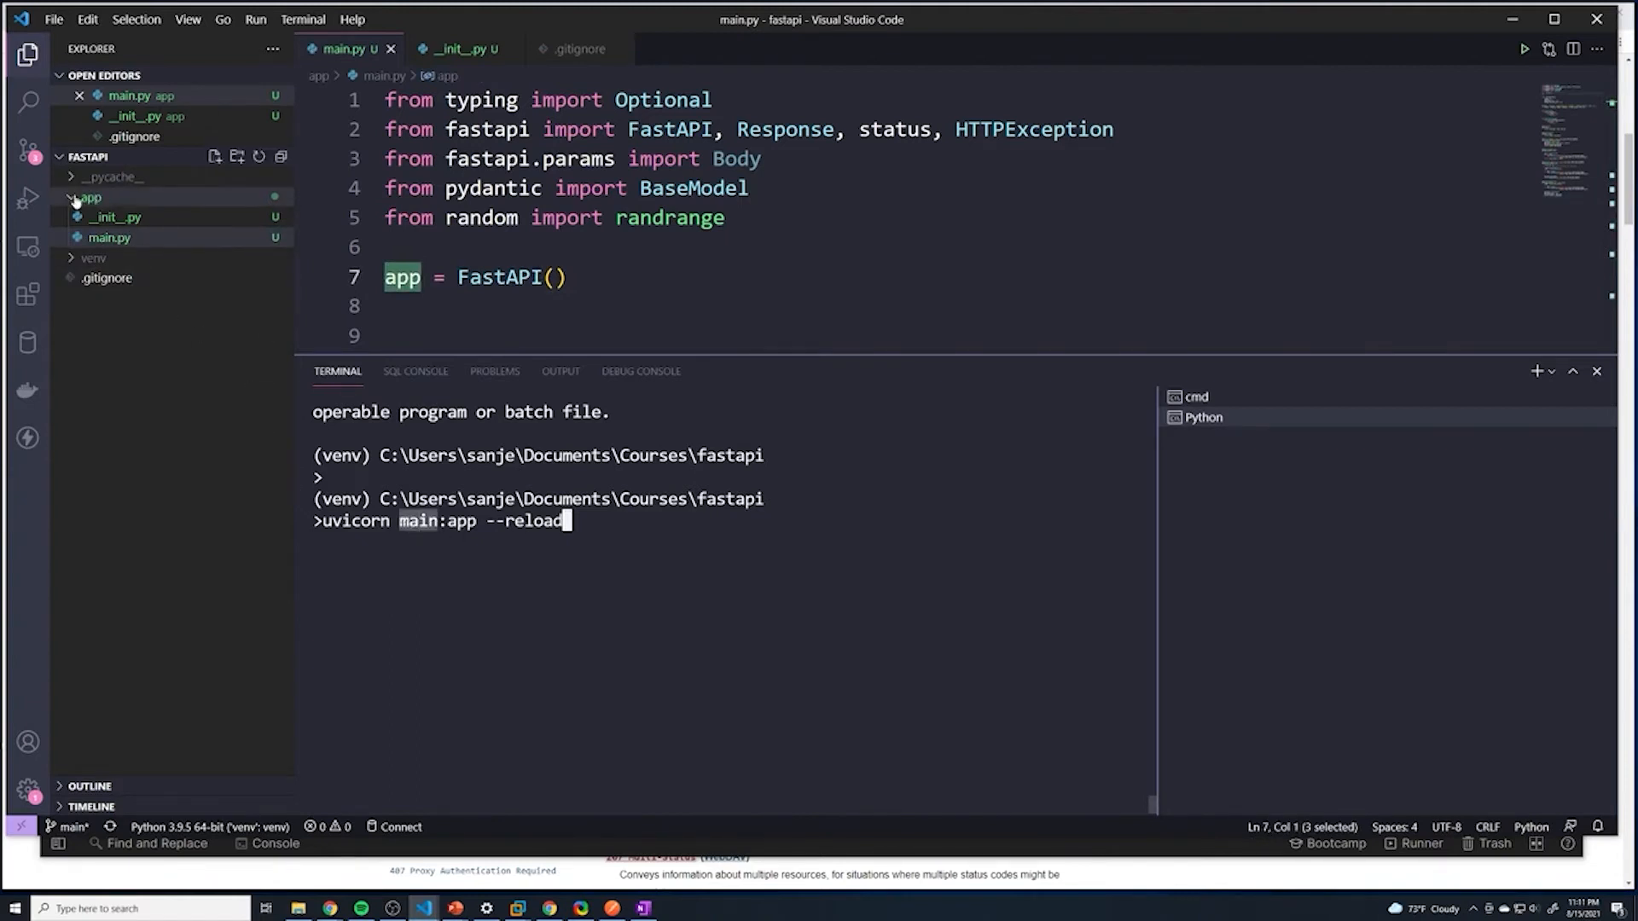
pyautogui.click(89, 196)
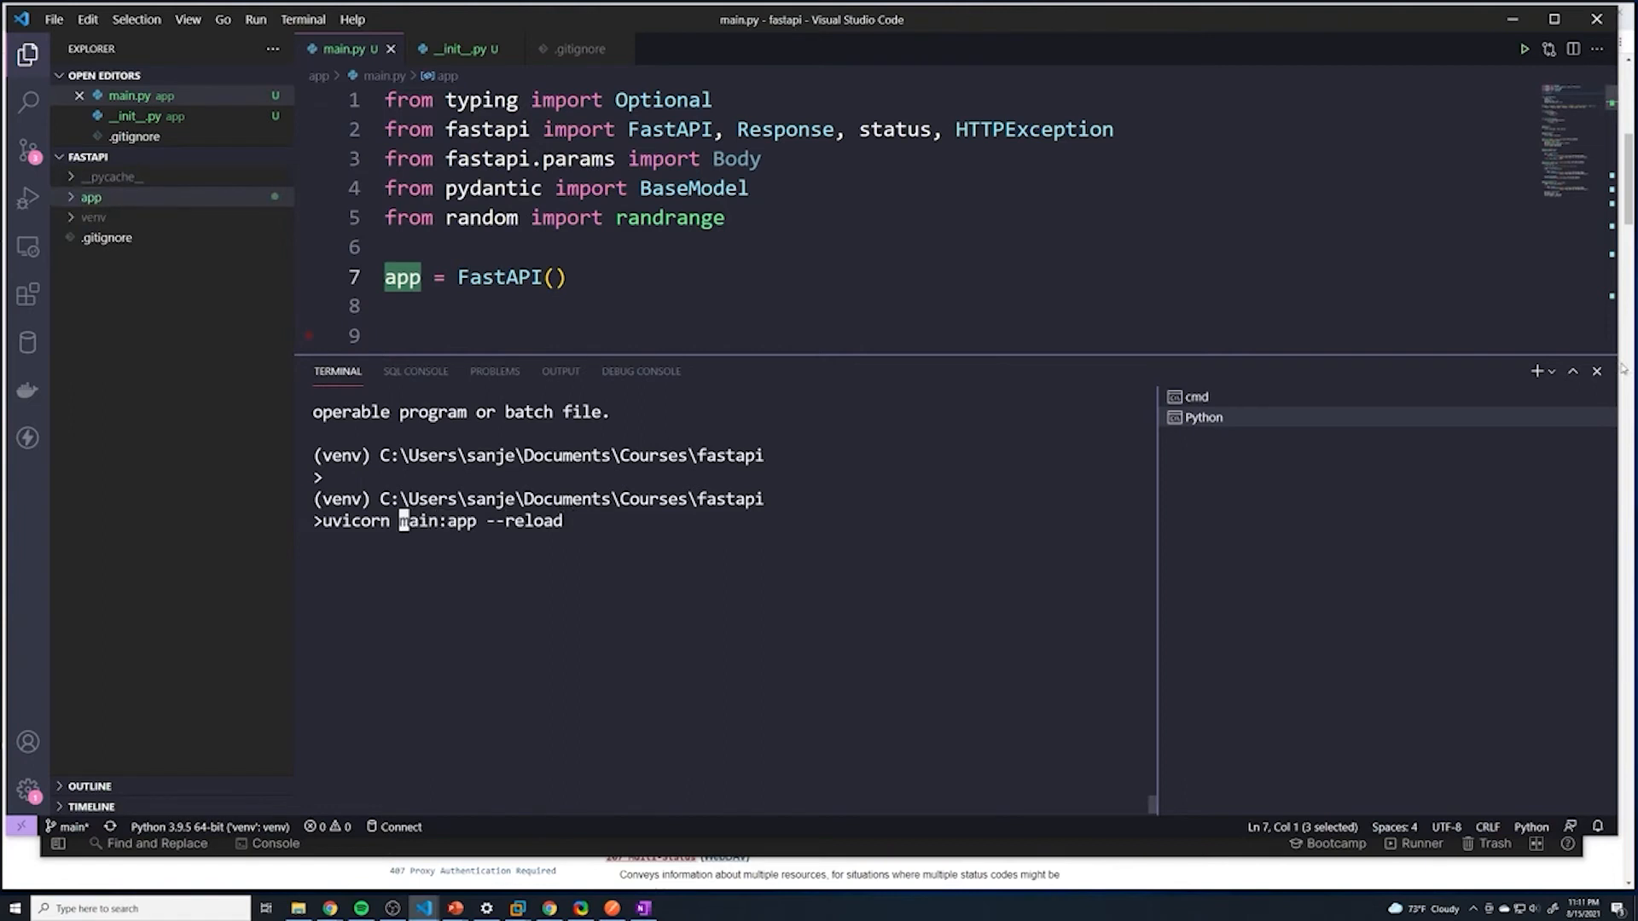
# Step: Change the command to 'uvicorn app.main:app --reload' and start the server
pyautogui.write('app.')
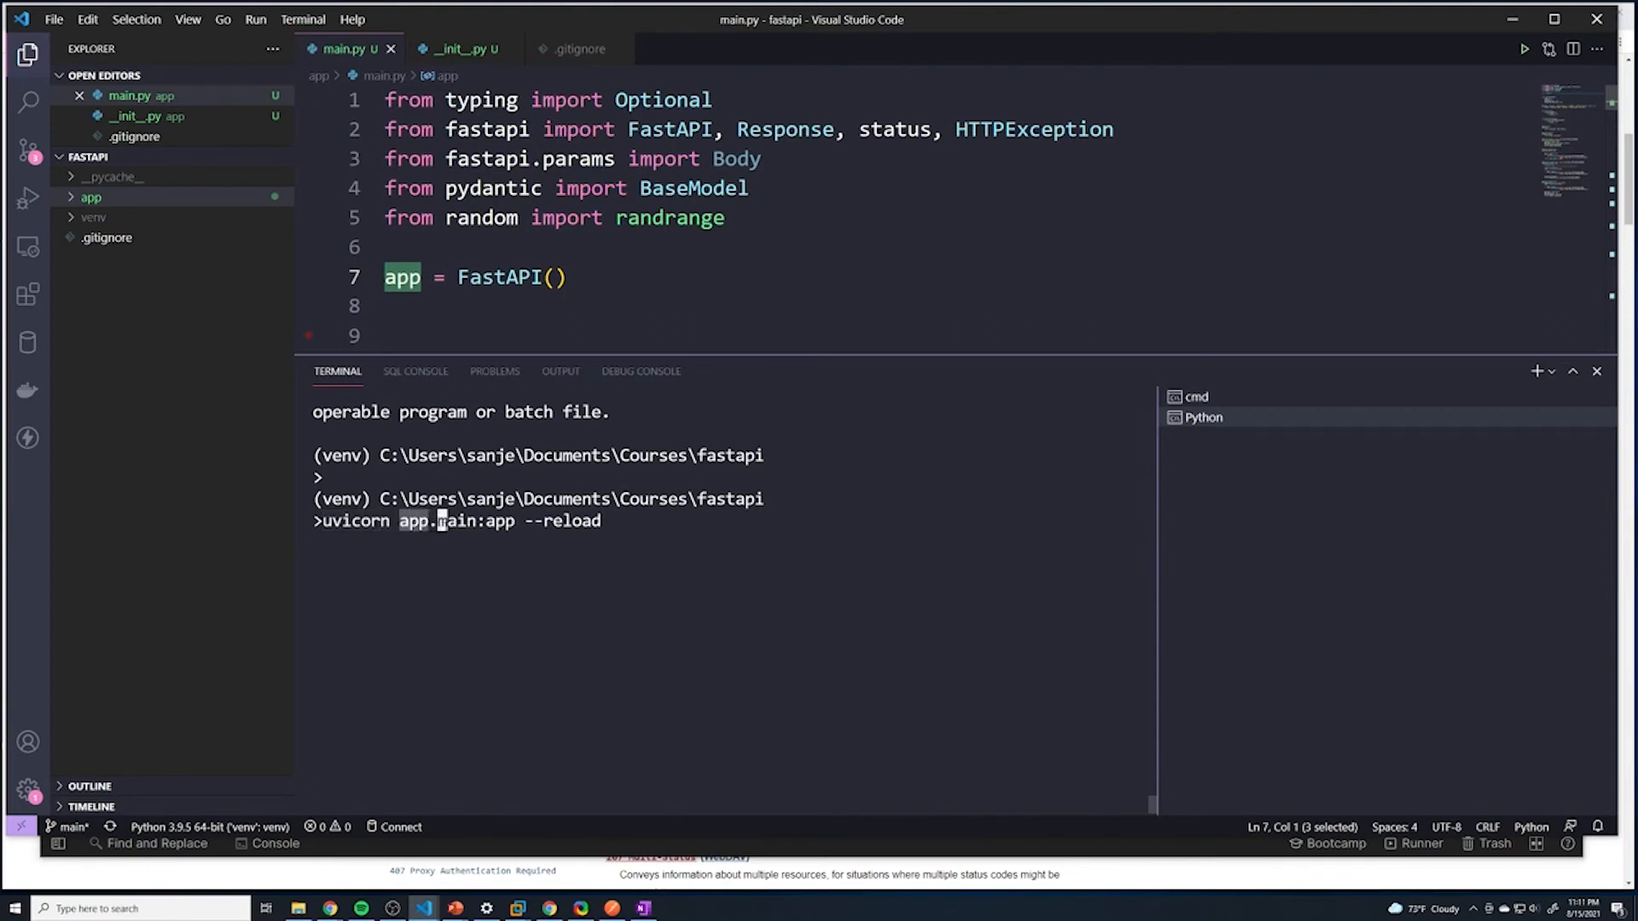
pyautogui.click(91, 196)
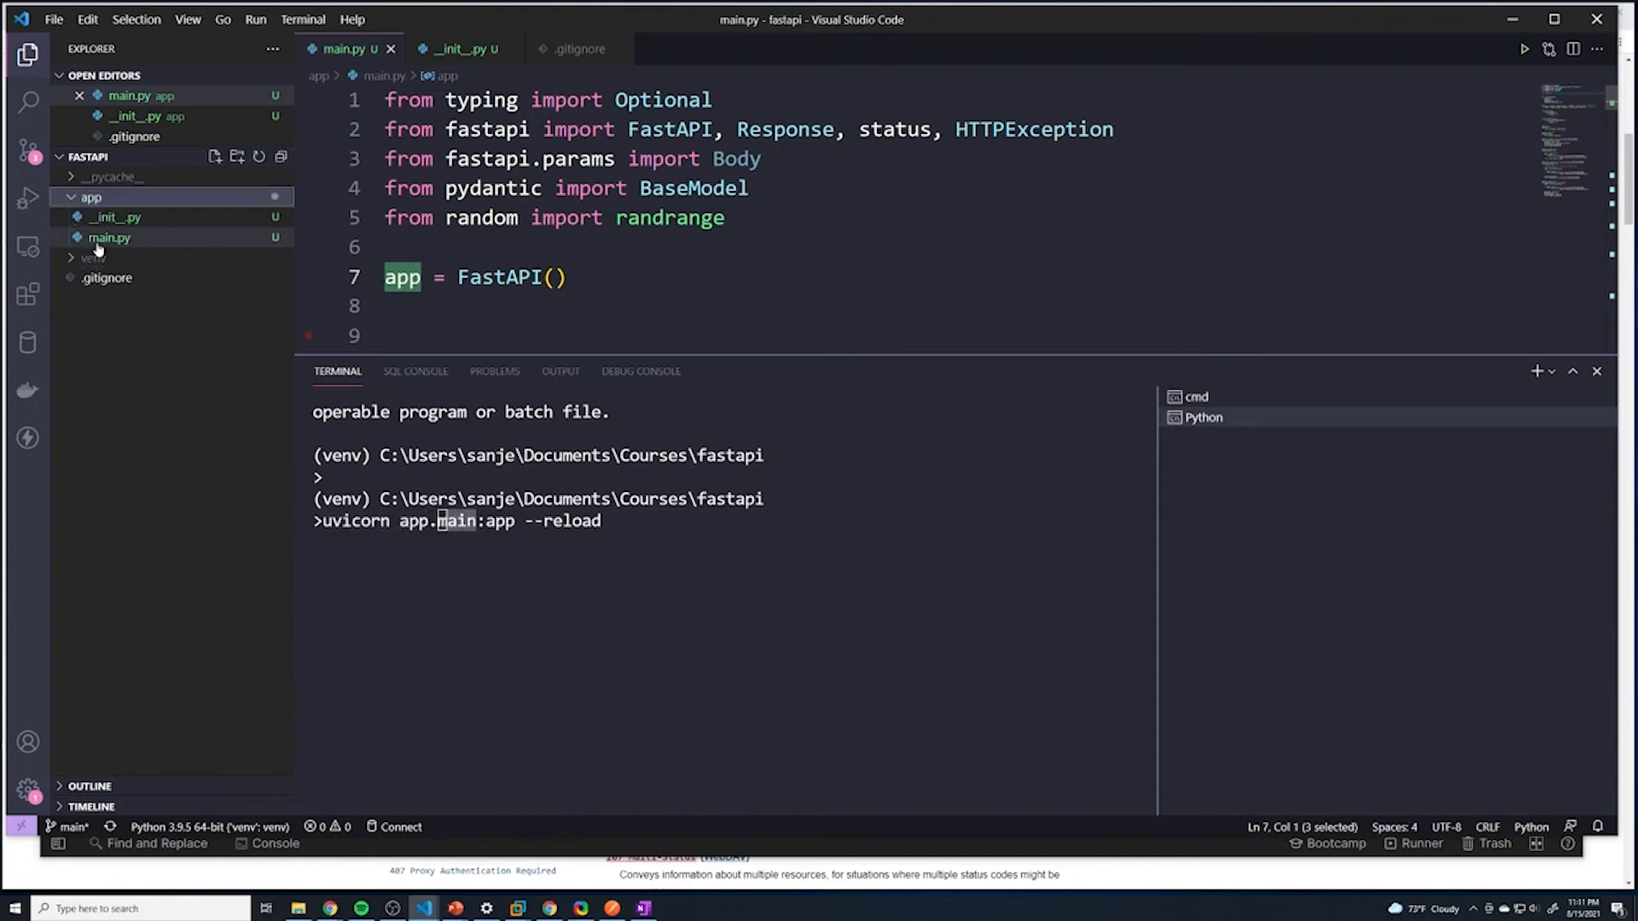
pyautogui.click(109, 237)
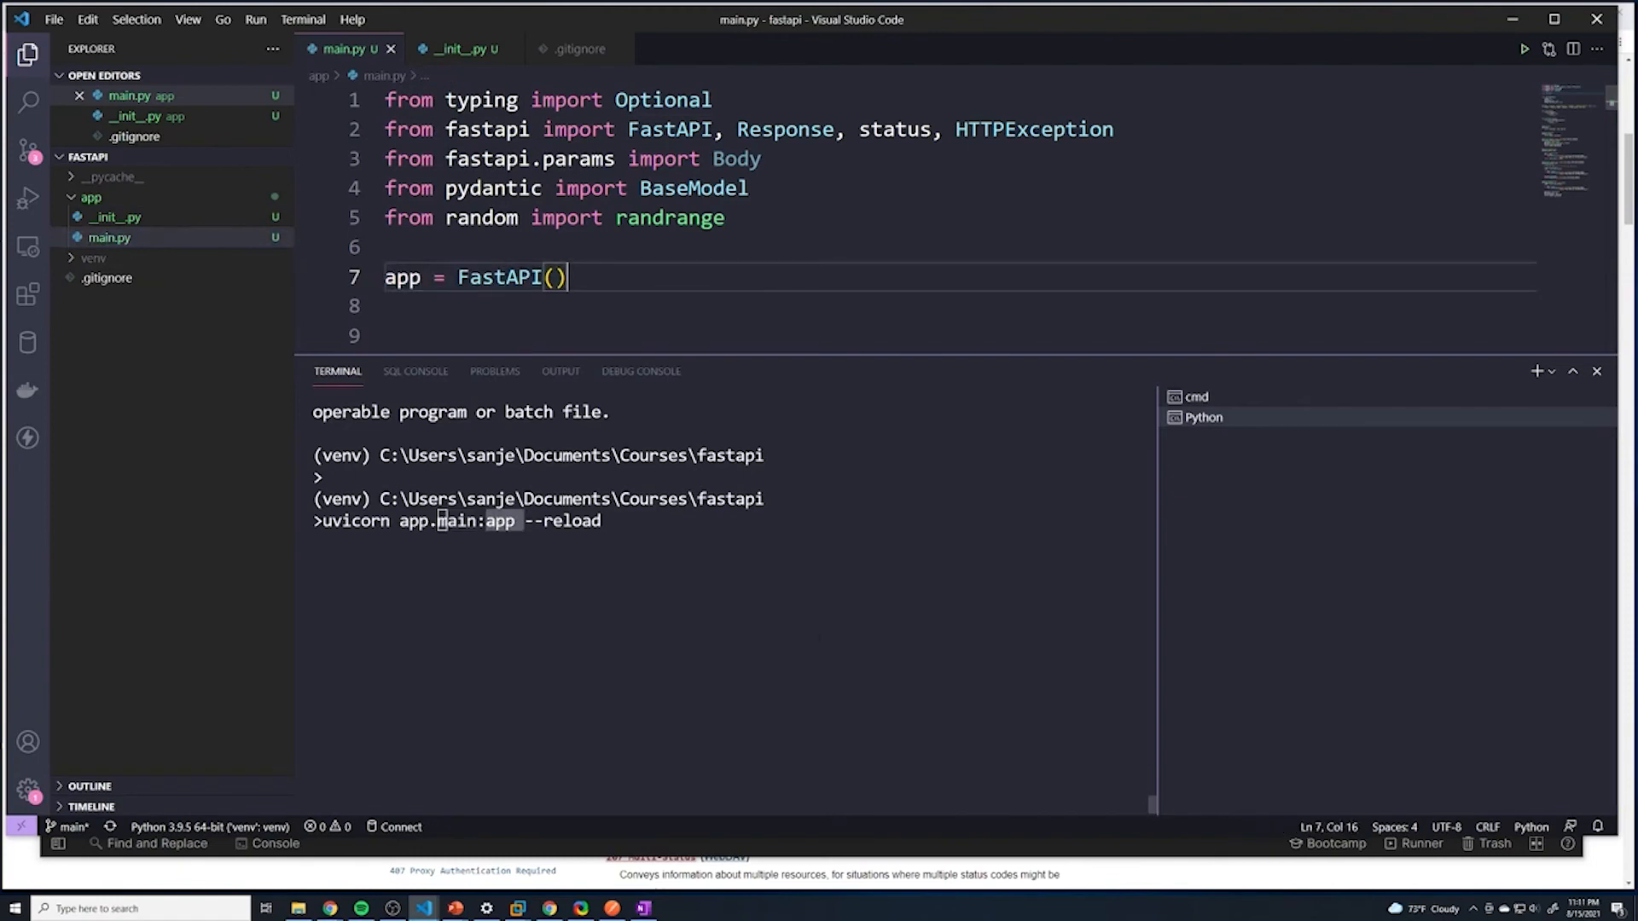
pyautogui.press('enter')
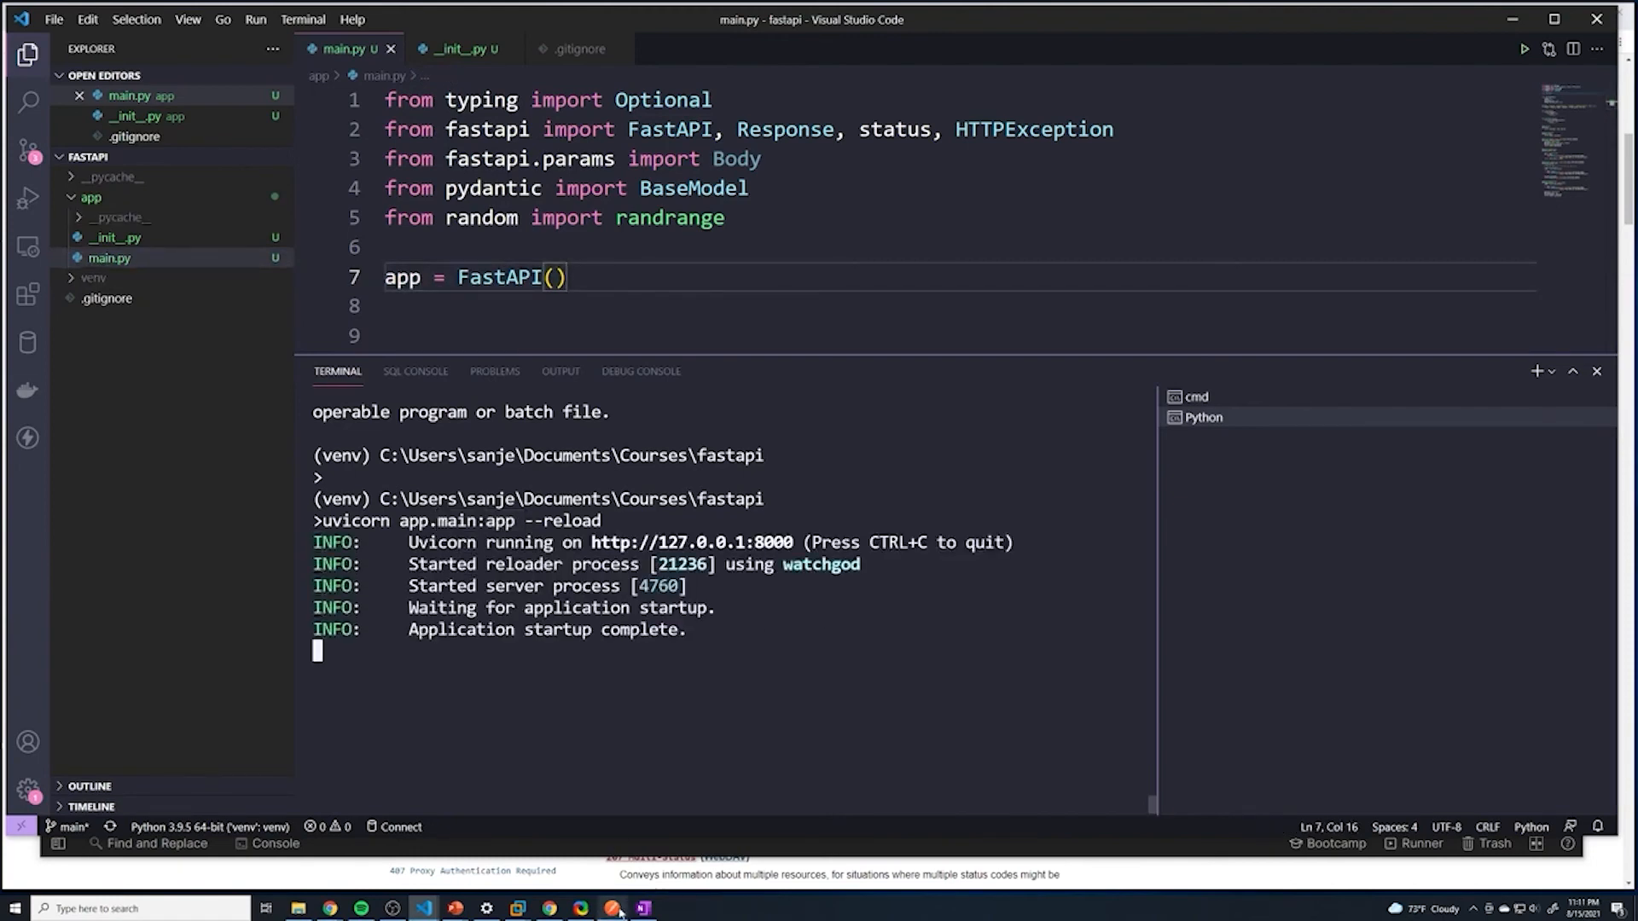
# Step: Send the GET /posts/1 request from Postman and get 200 OK
pyautogui.click(642, 907)
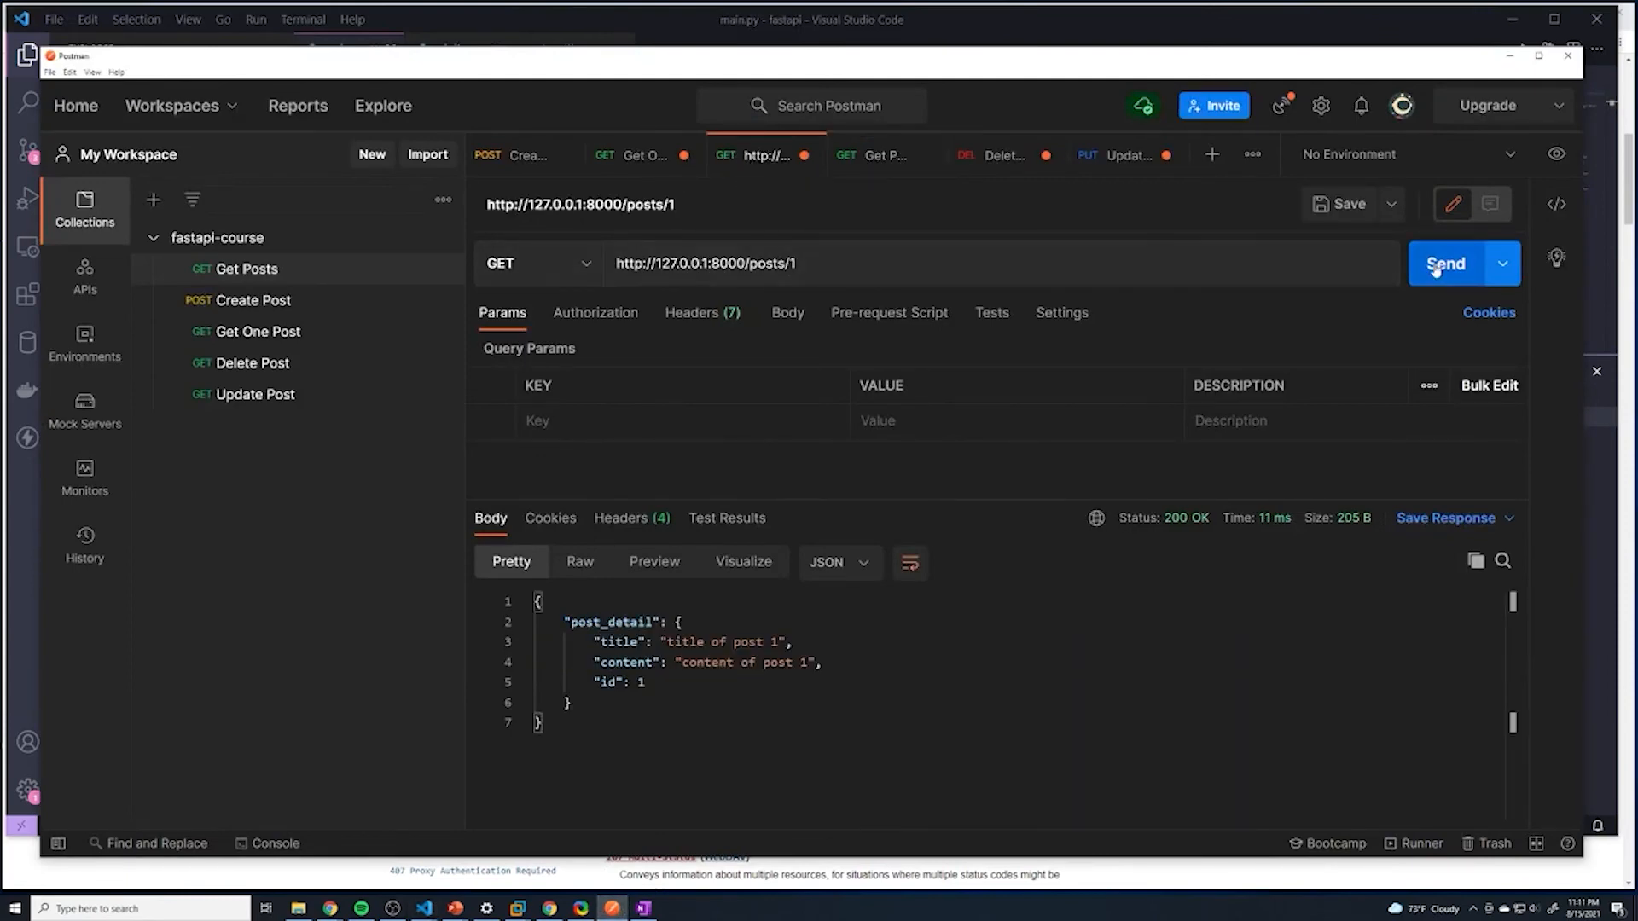
pyautogui.click(1447, 263)
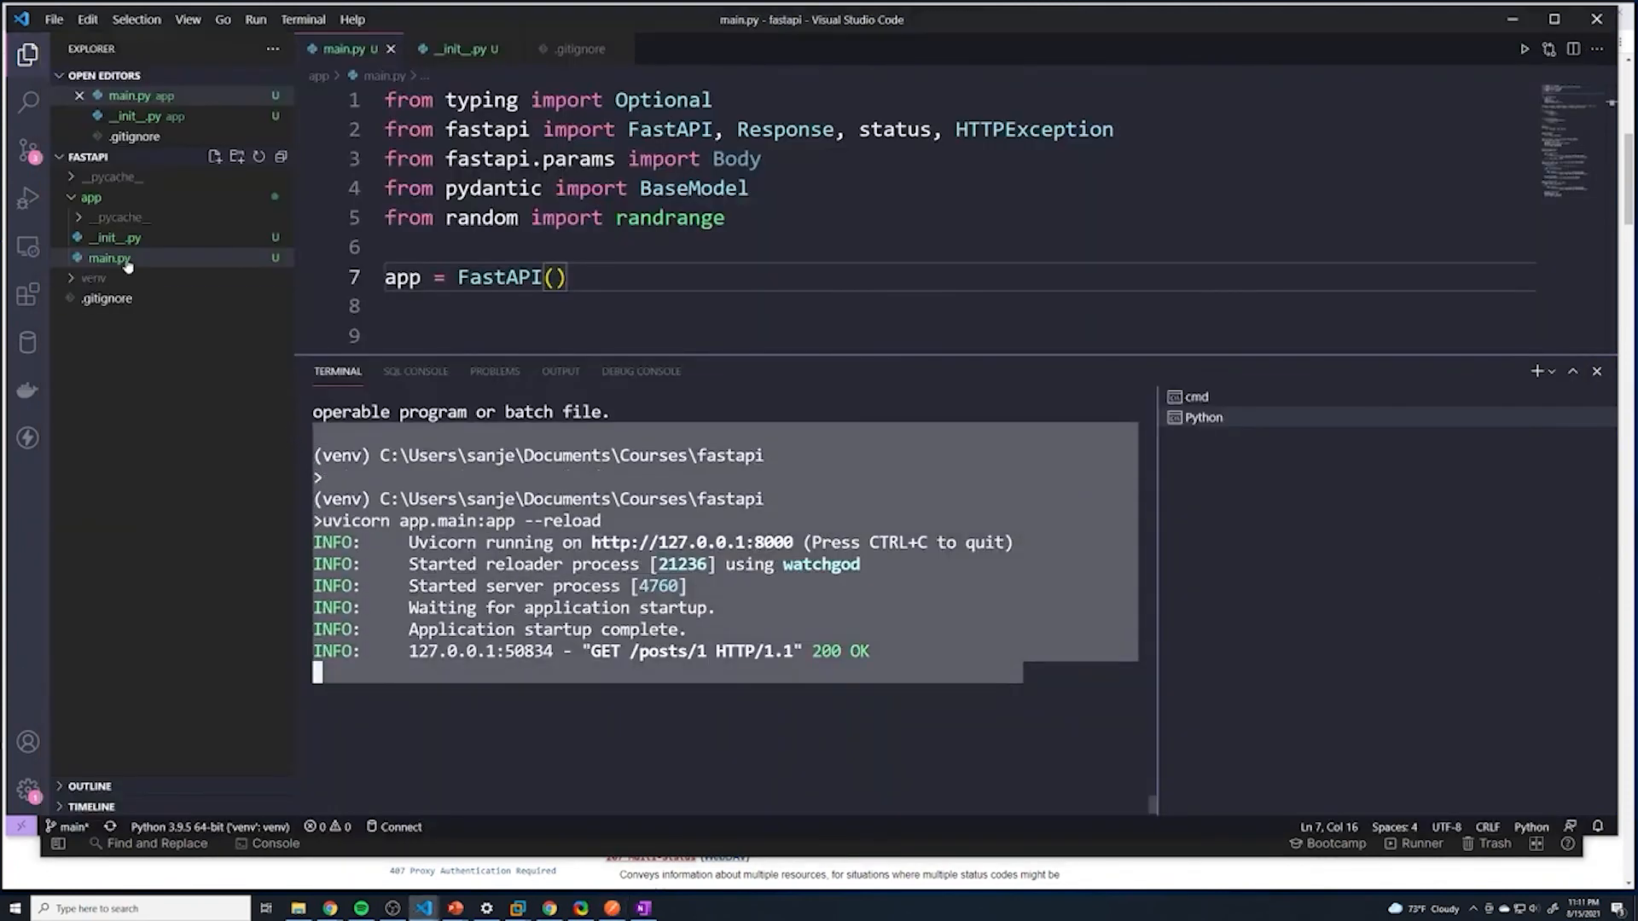
pyautogui.click(113, 237)
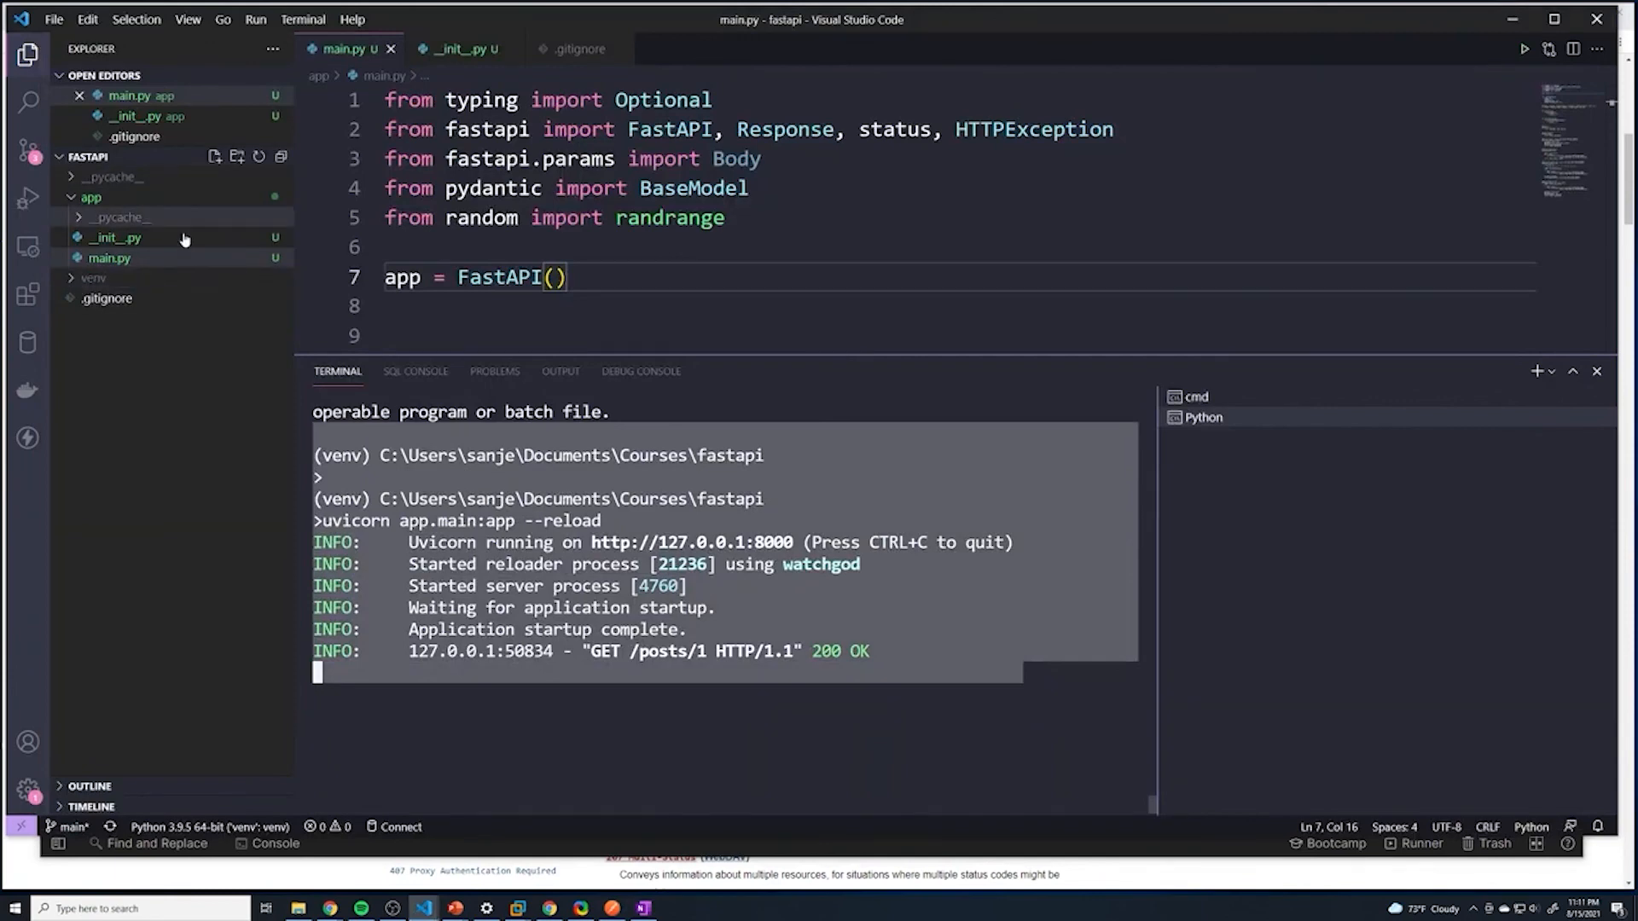
pyautogui.moveTo(155, 220)
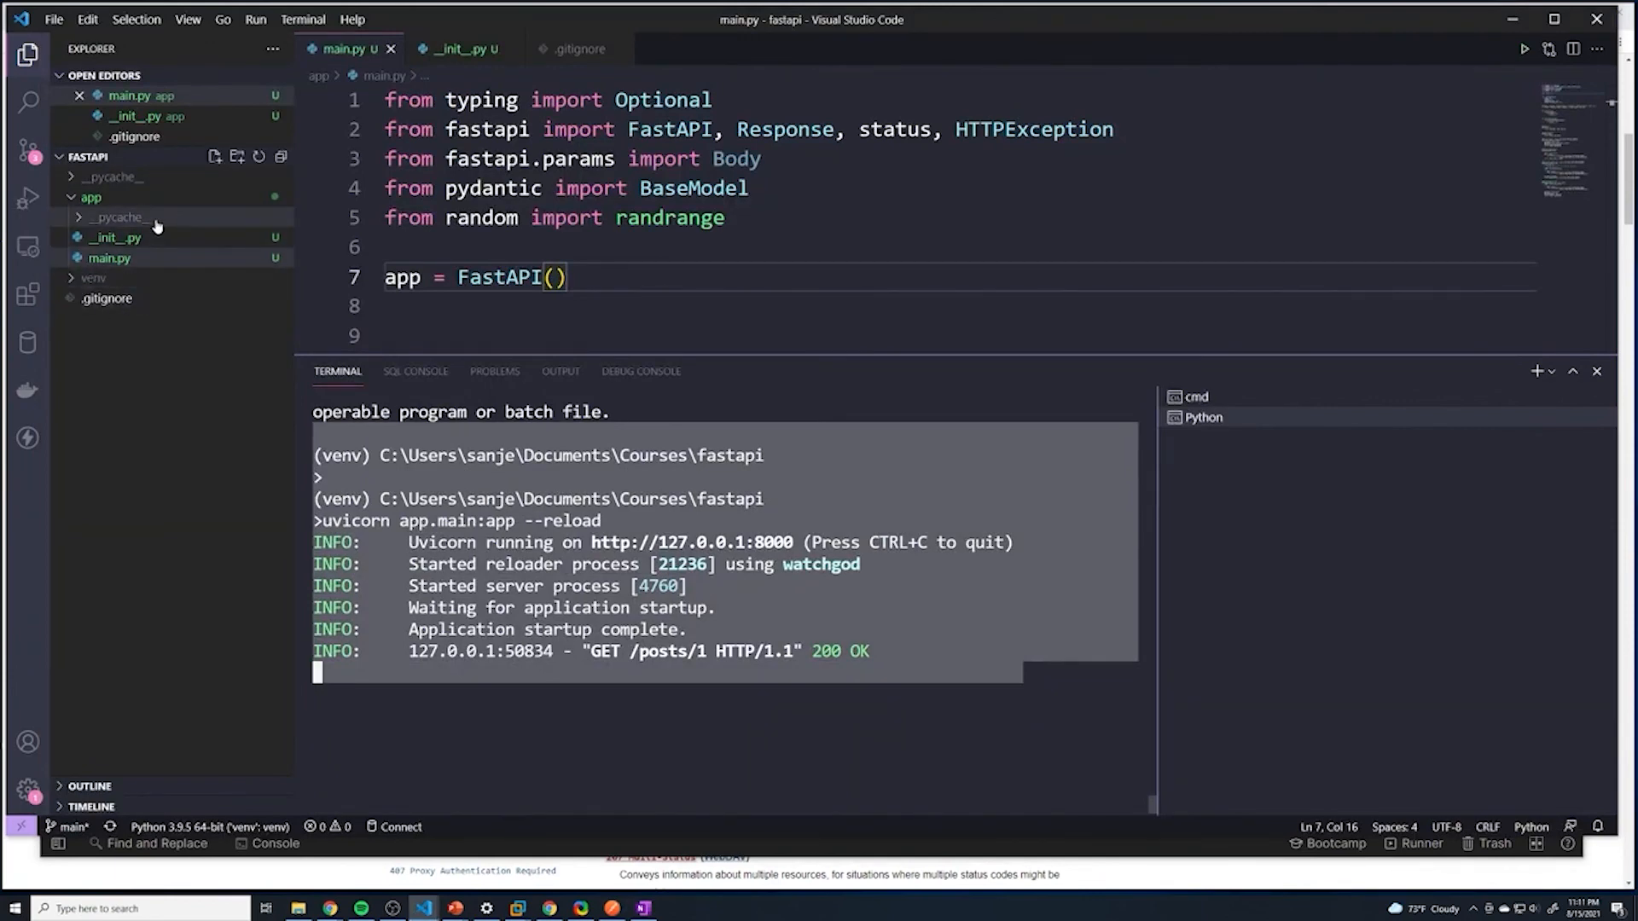